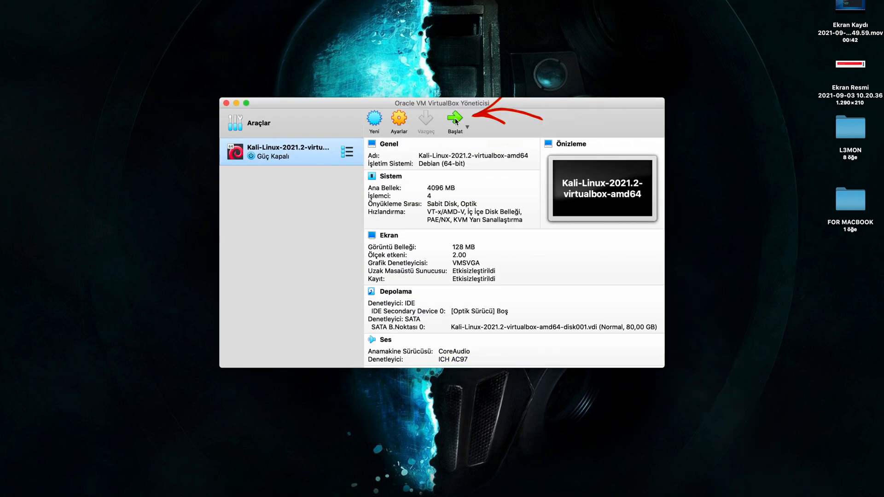
- Start the Kali-Linux-2021.2 VM and log in as kali
left_click(454, 118)
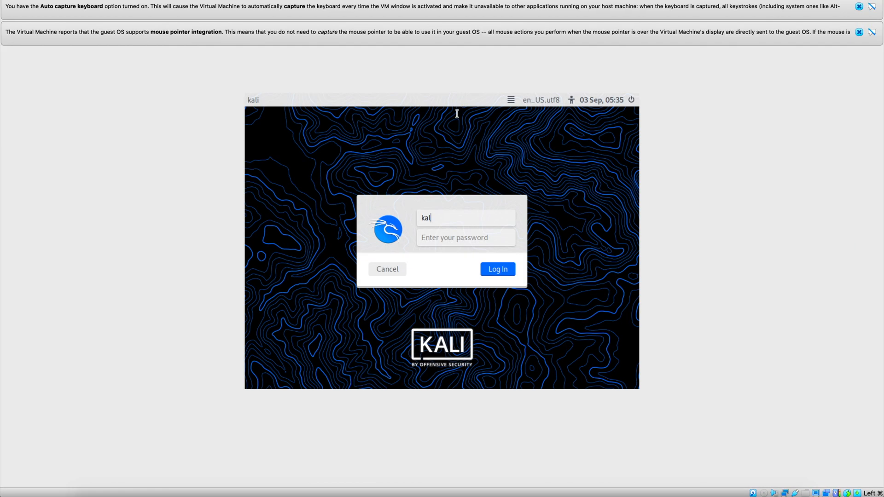
left_click(496, 269)
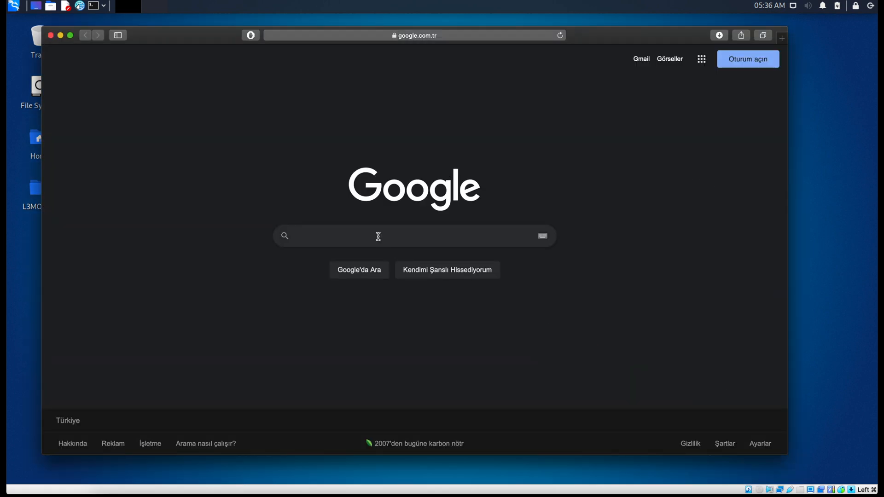
- Find the Auto_Tor_IP_changer repo and copy its README git clone command
type("auto")
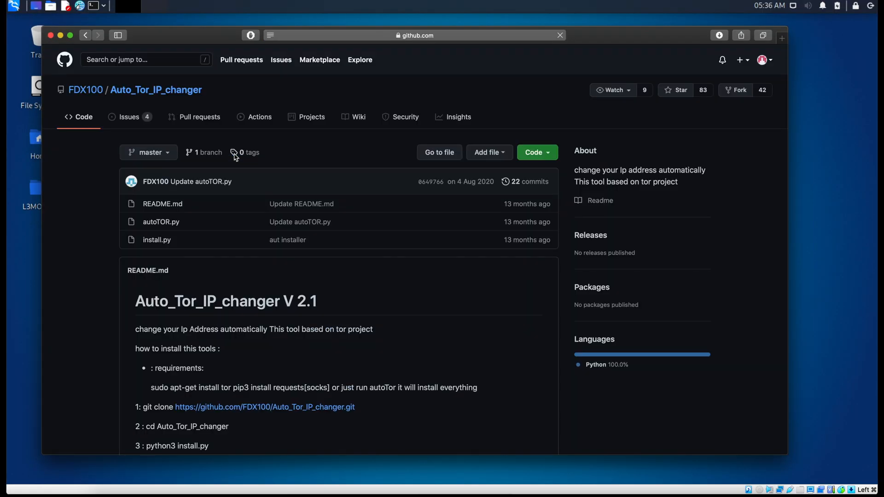
scroll("down", 3)
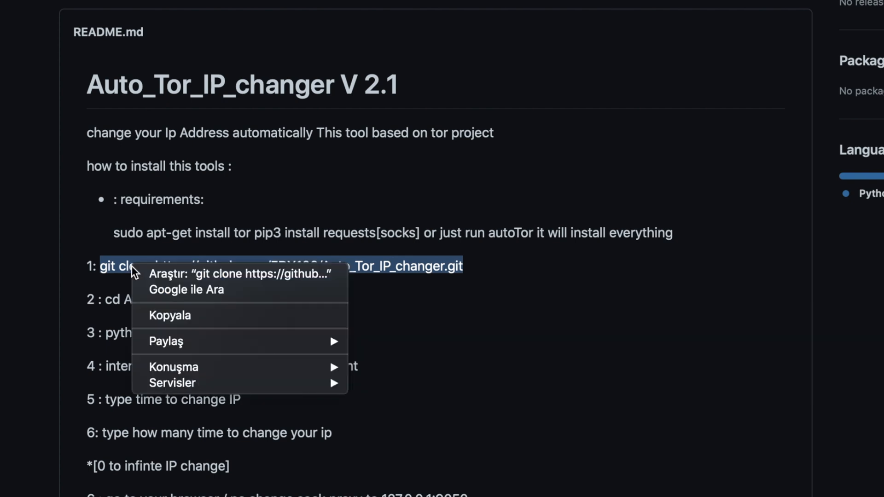
mouse_move(186, 316)
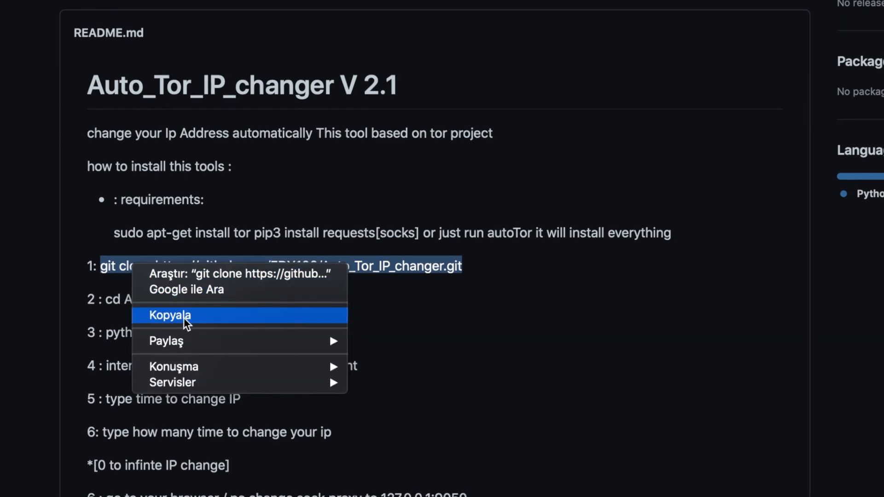
left_click(169, 315)
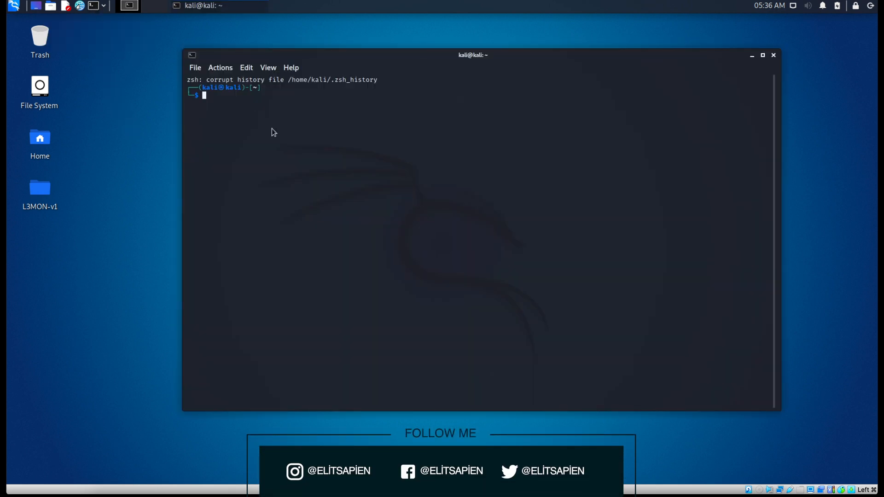
- Become root with sudo su, clone FDX100/Auto_Tor_IP_changer, and list the home directory
type("sudo su")
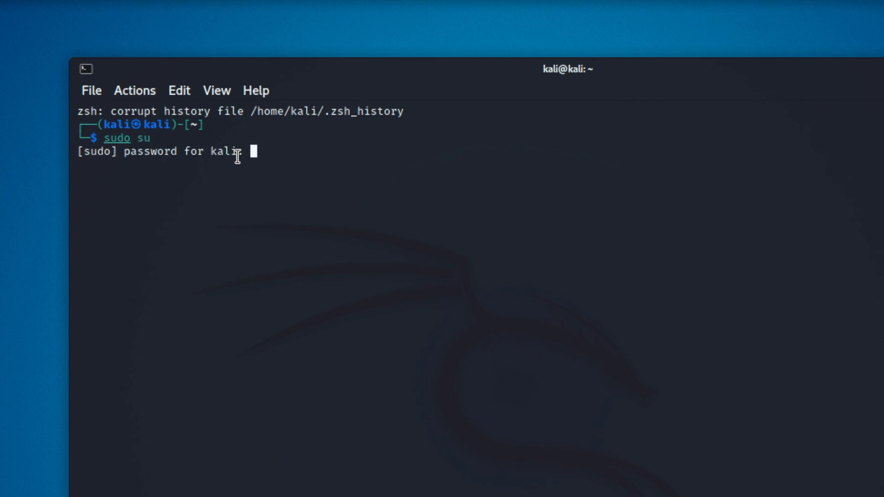
key("Return")
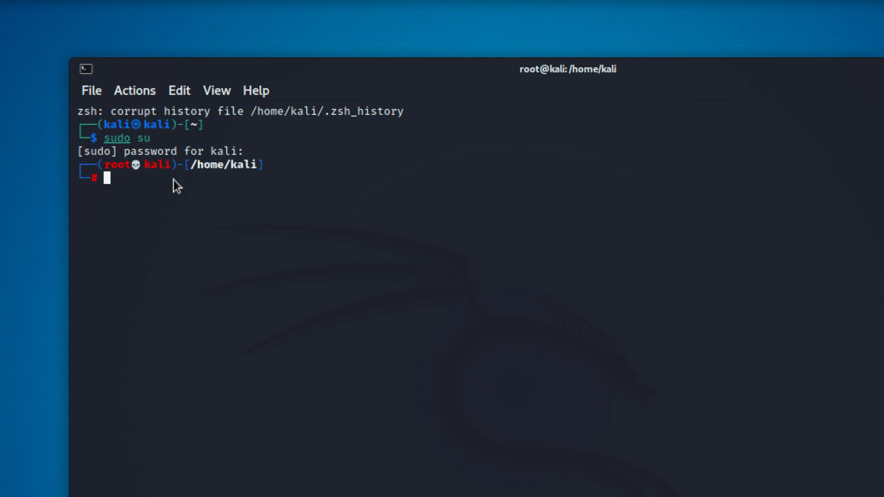
type("git clone https://github.com/FDX100/Auto_Tor_IP_changer.git")
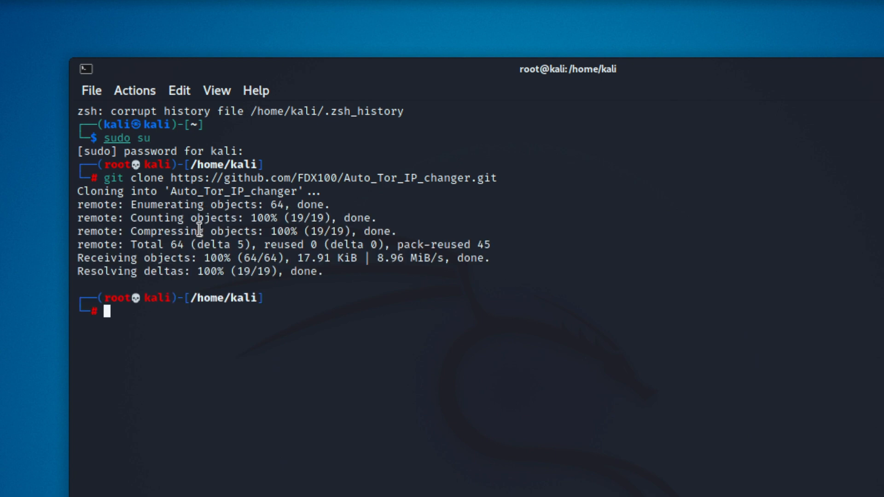
type("ls")
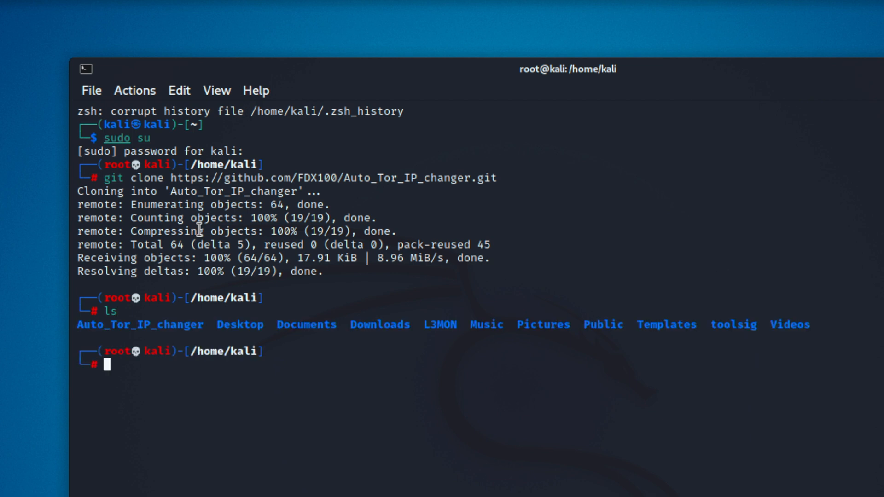
mouse_move(86, 328)
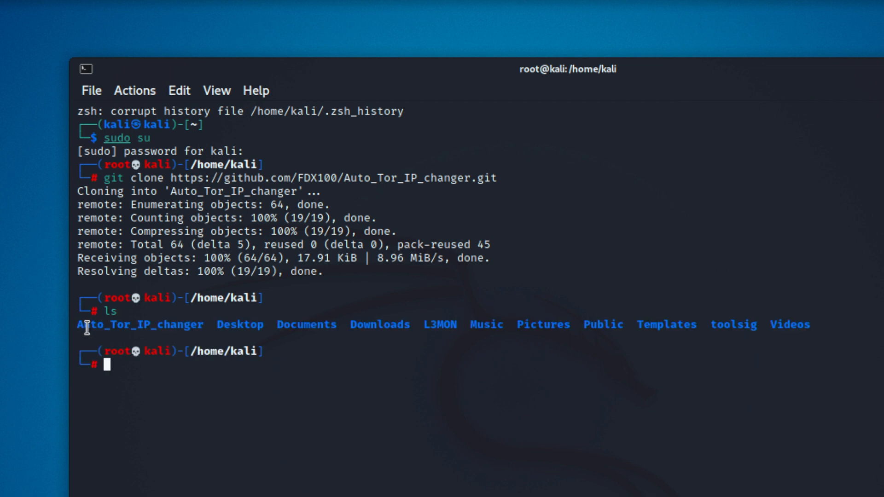
- Change into Auto_Tor_IP_changer and list autoTOR.py, install.py and README.md
double_click(138, 324)
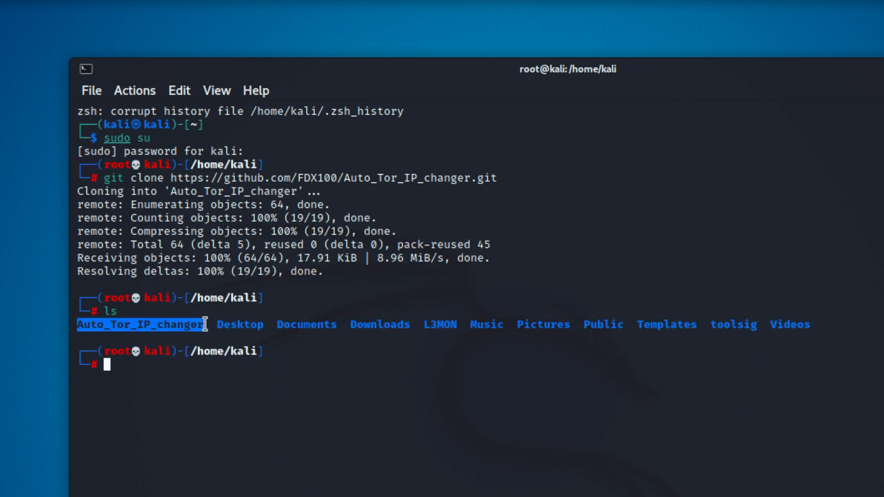
type("cd toolsig")
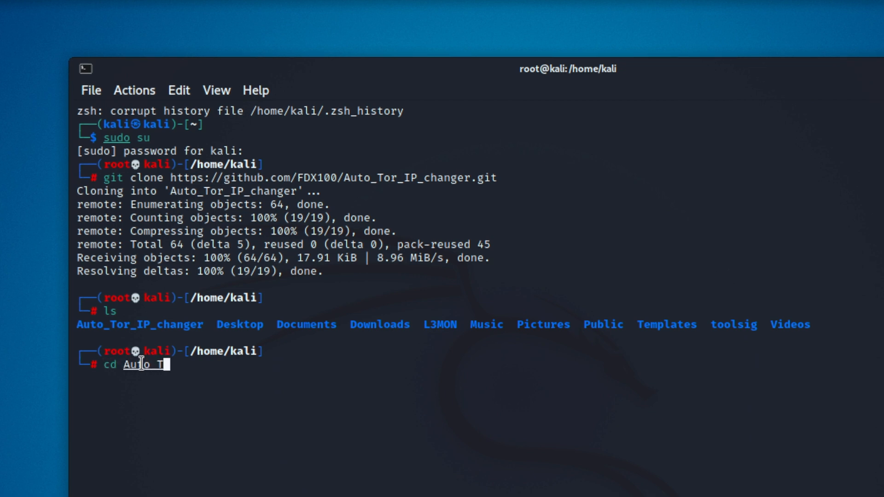
type("or IP")
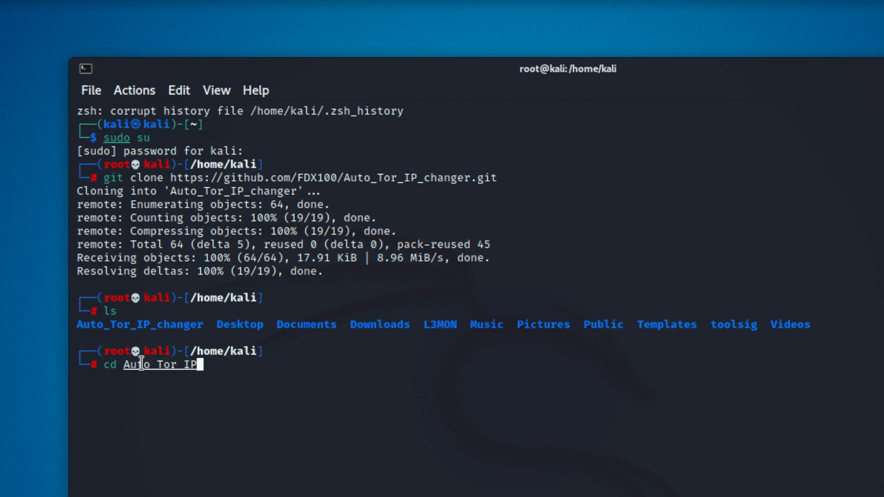
type("_changer")
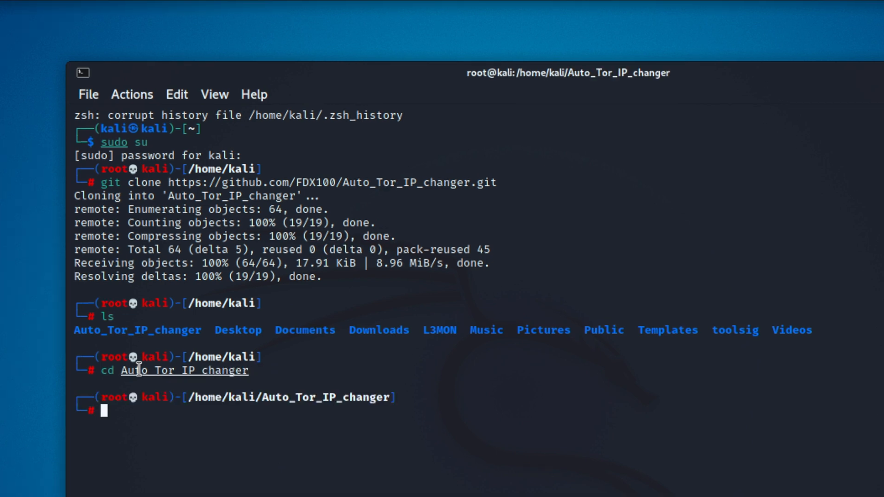
type("ls")
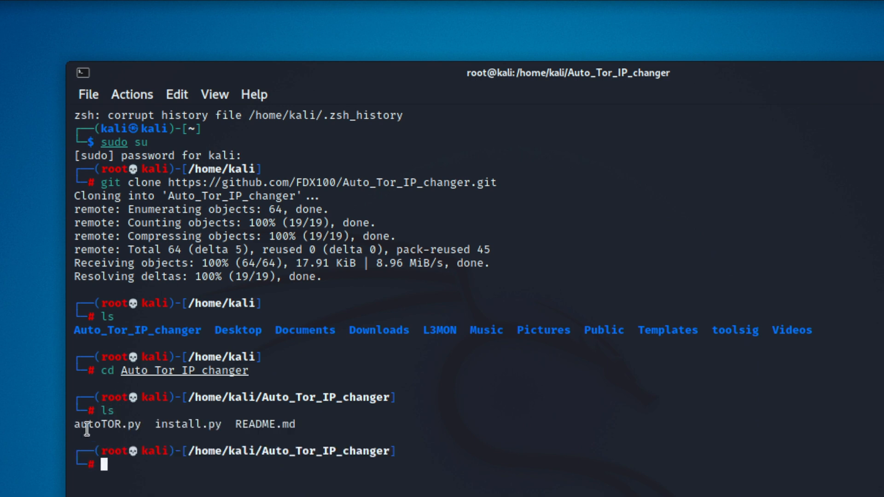
double_click(107, 424)
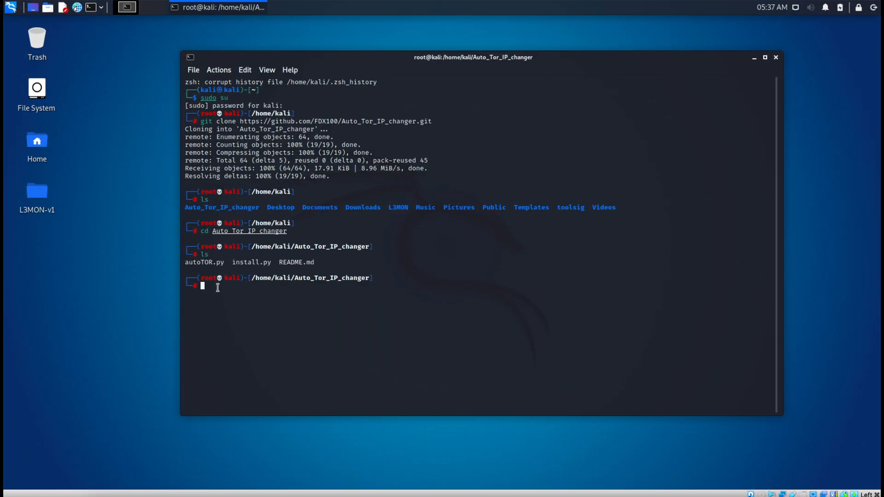
- Copy 'python3 install.py' from the README and run it in the terminal
left_click(149, 488)
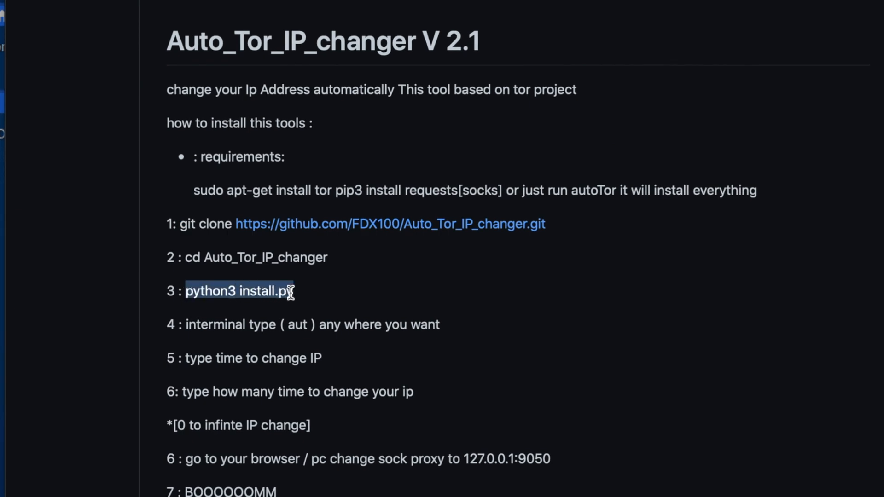
right_click(239, 291)
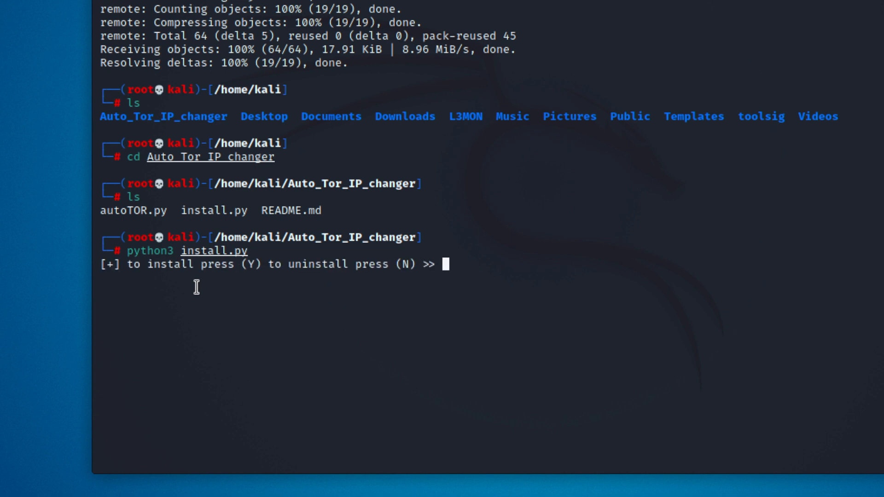
- Answer y to install Auto Tor IP Changer, then list the folder
type("y")
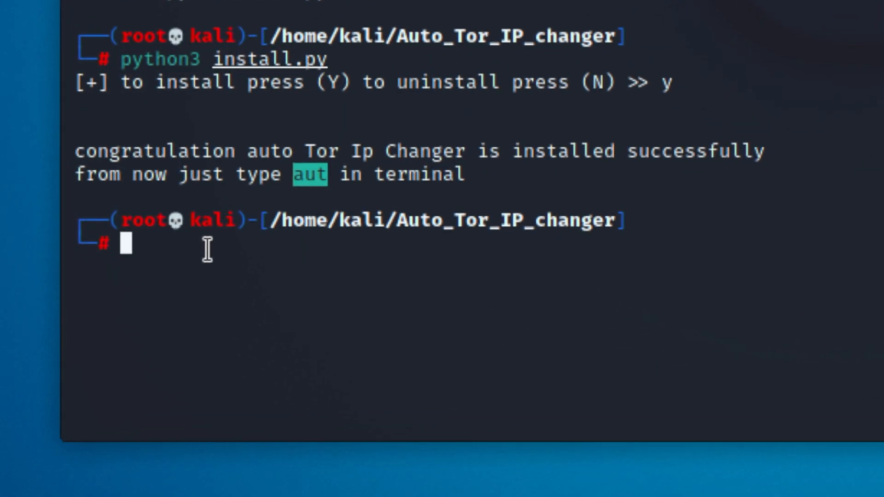
type("ls")
type("python3")
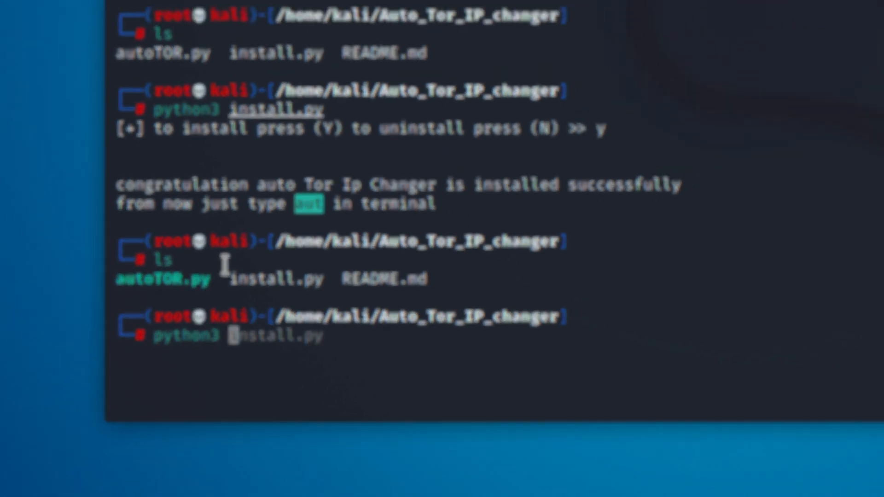
- Run python3 autoTOR.py and let it install pip3 and Tor
type("autoTOR")
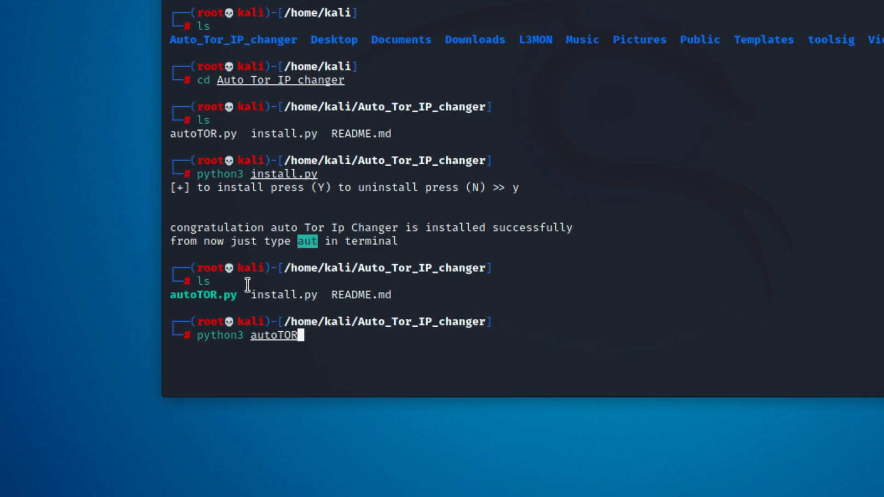
type(".py")
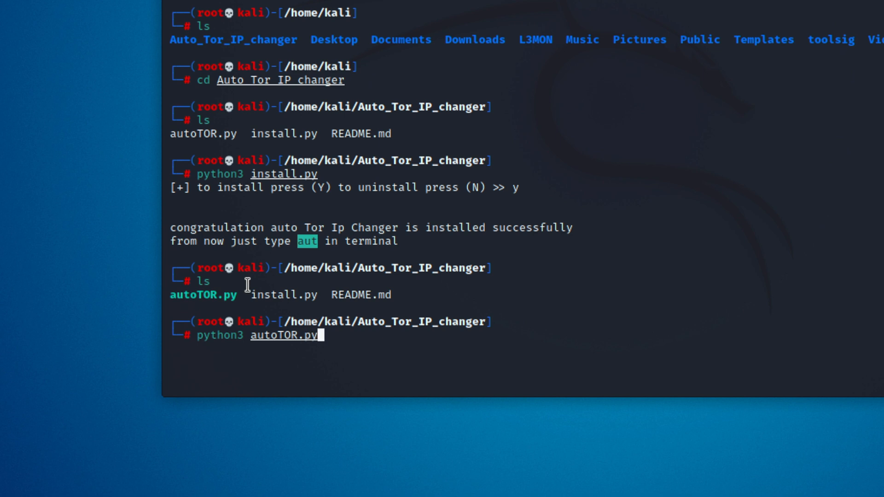
key("Return")
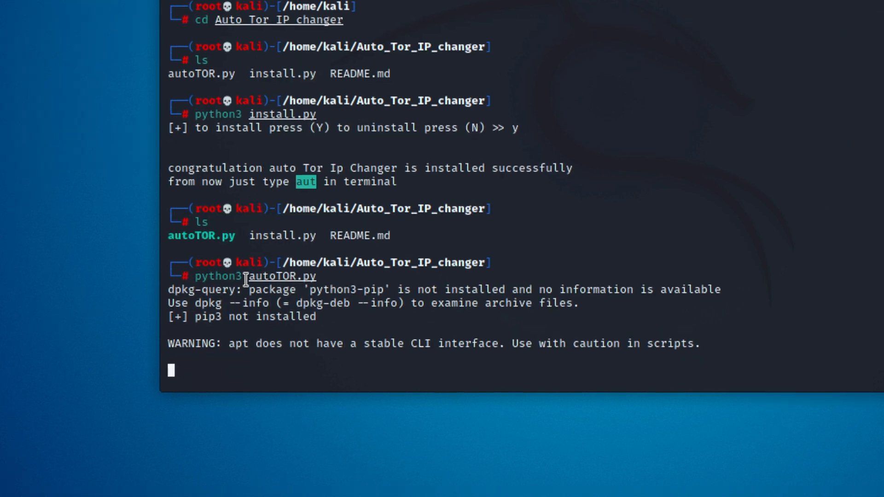
left_click_drag(195, 316, 314, 316)
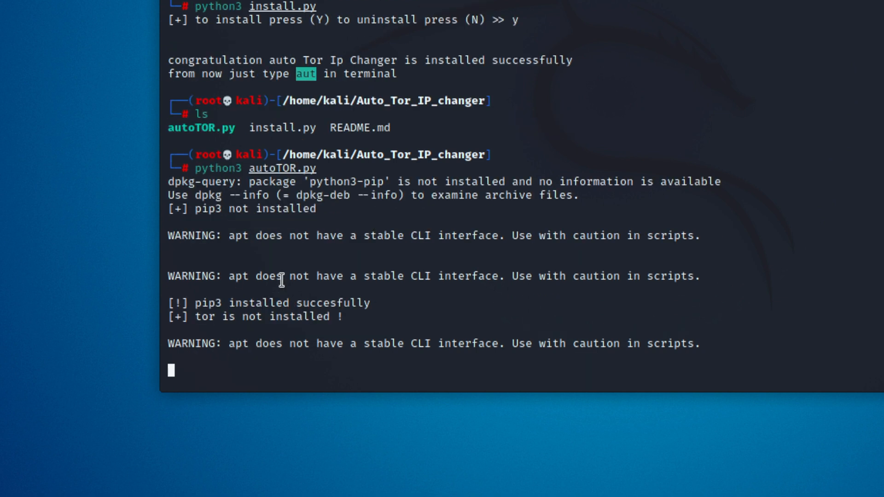
scroll("down", 3)
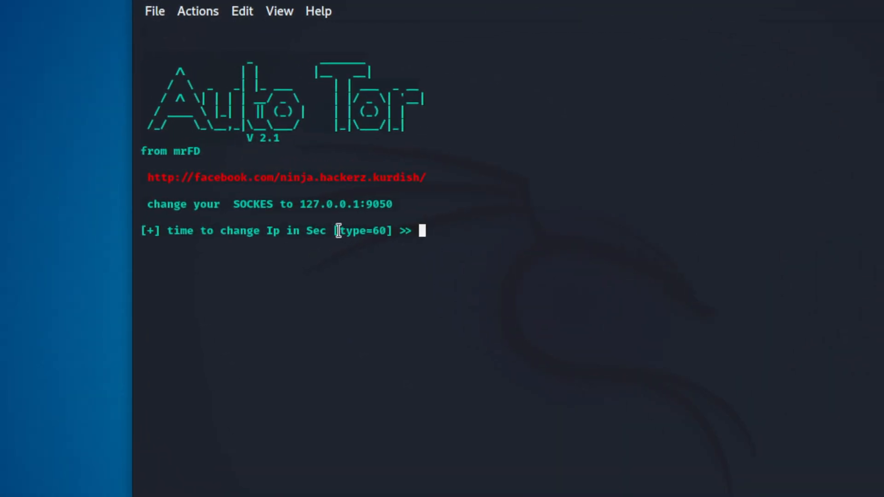
- Clear the typed 60 interval and shrink the Auto Tor terminal window
type("60")
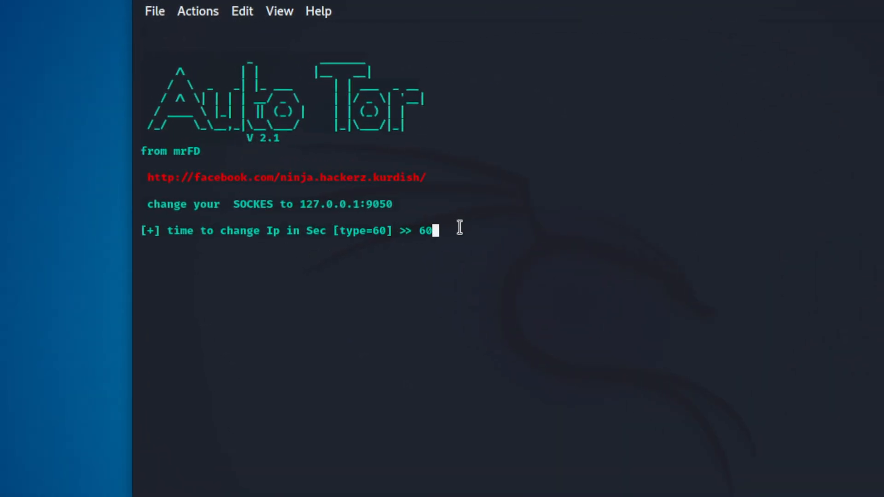
key("BackSpace")
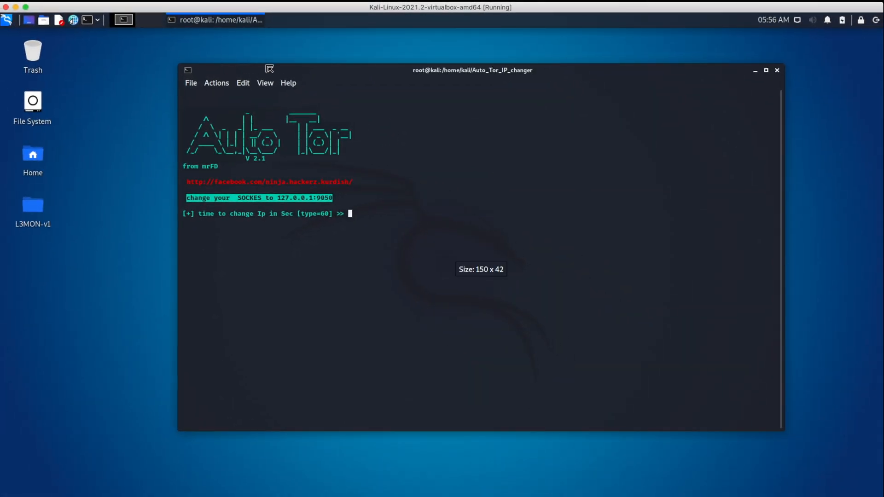
left_click_drag(473, 70, 566, 73)
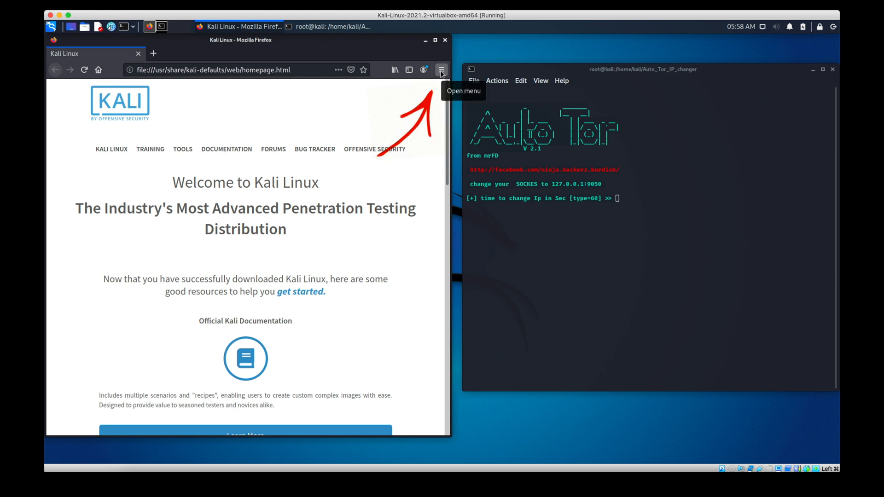
- Open Firefox Preferences, search 'net', and open Network Settings
left_click(442, 70)
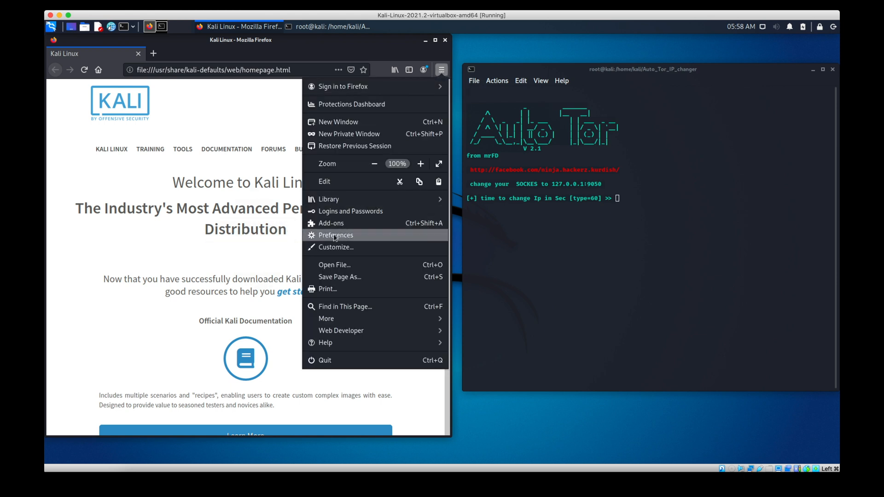
left_click(336, 235)
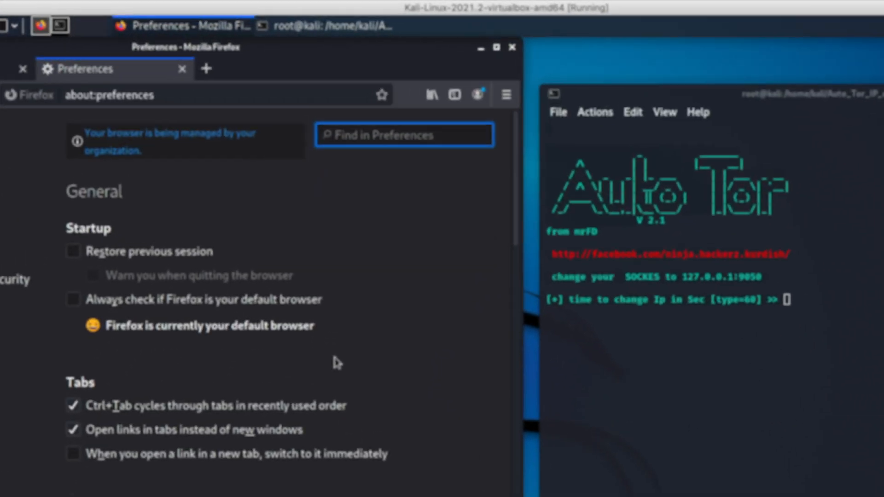
type("net")
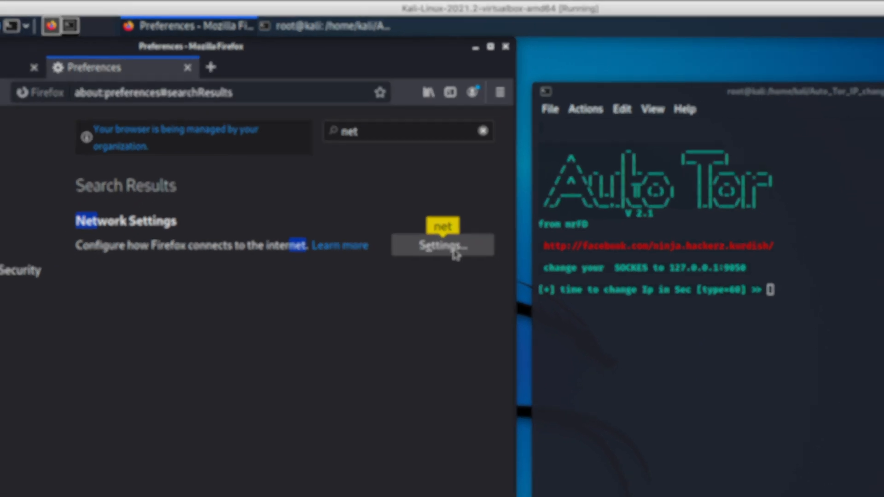
left_click(442, 245)
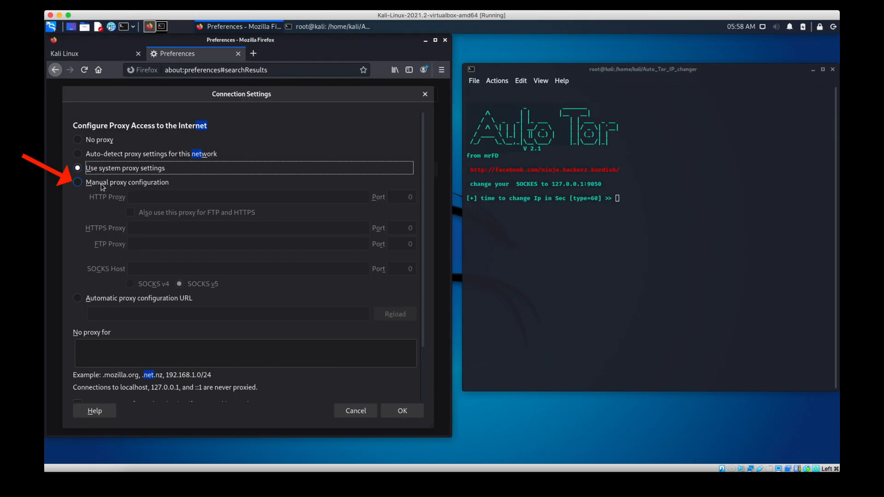
- Set a manual SOCKS proxy at 127.0.0.1 port 9050 and click OK
left_click(77, 182)
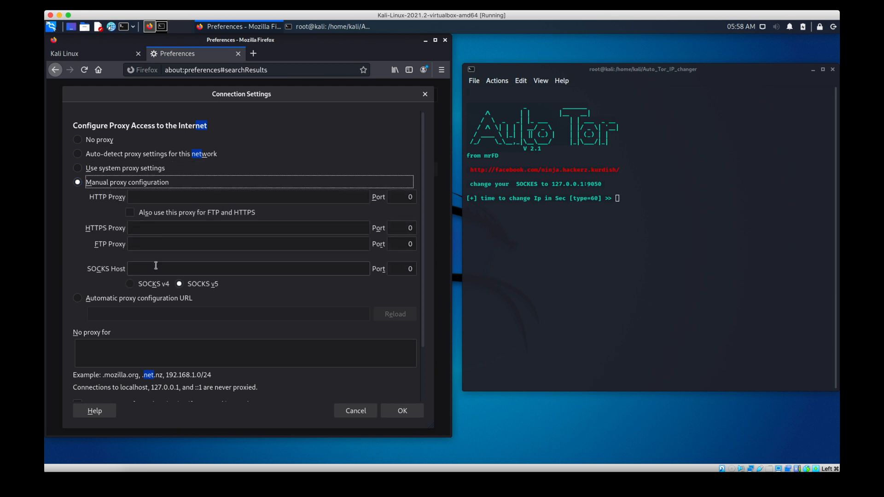
left_click(248, 269)
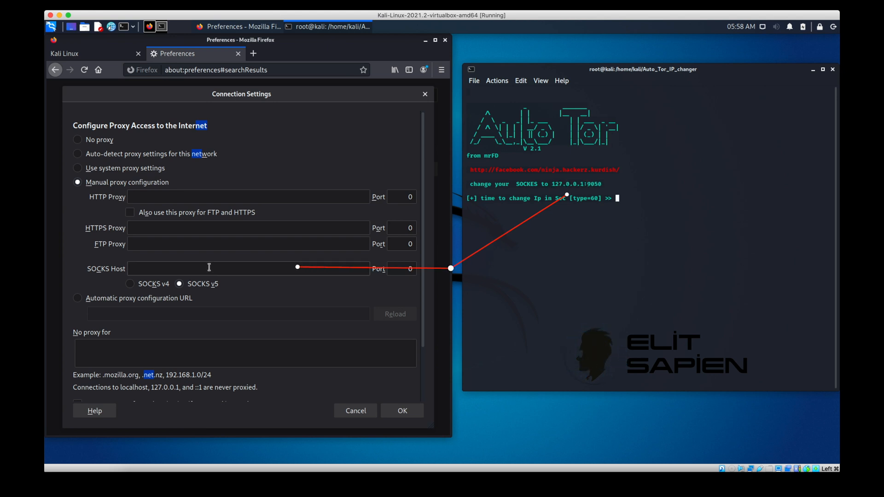
type("127.0.0.1")
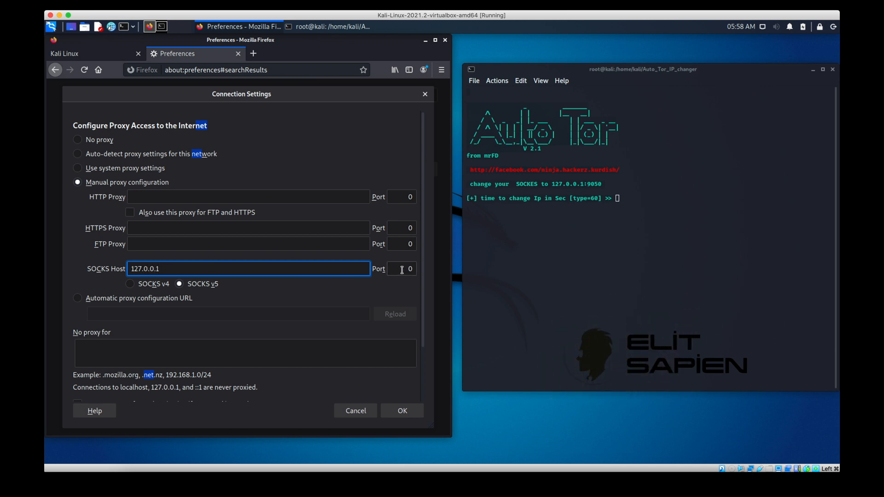
type("9")
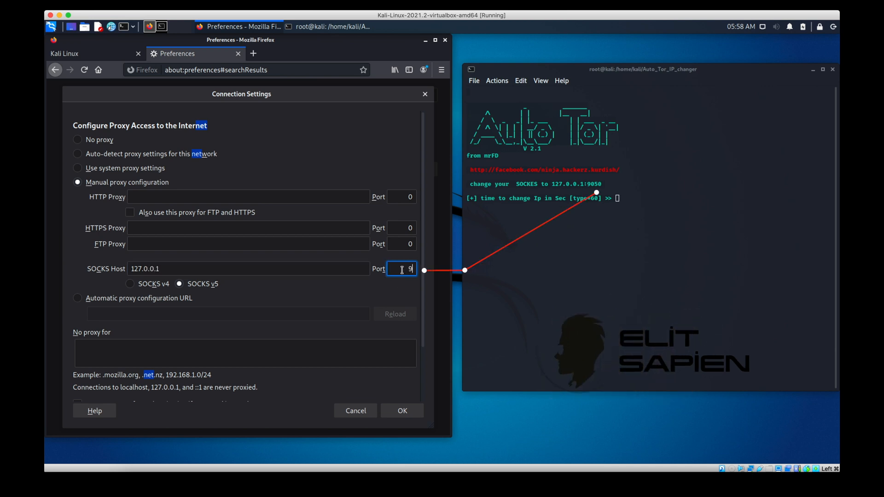
type("050")
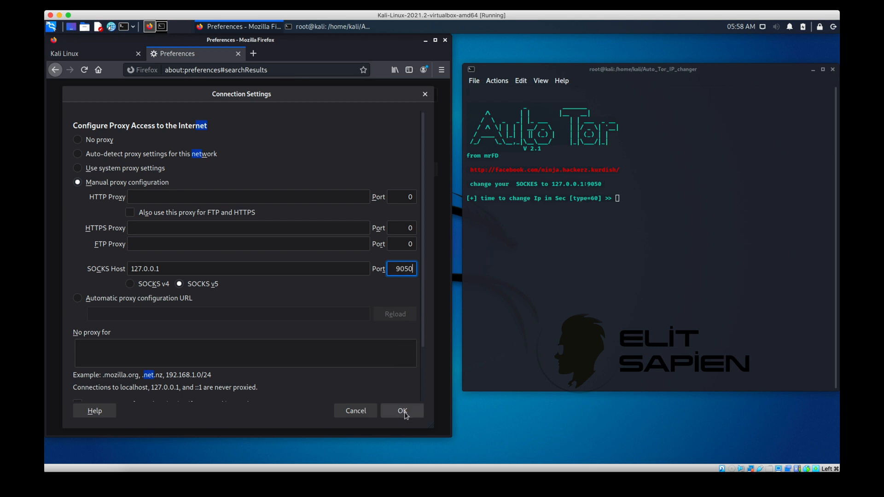
left_click(402, 410)
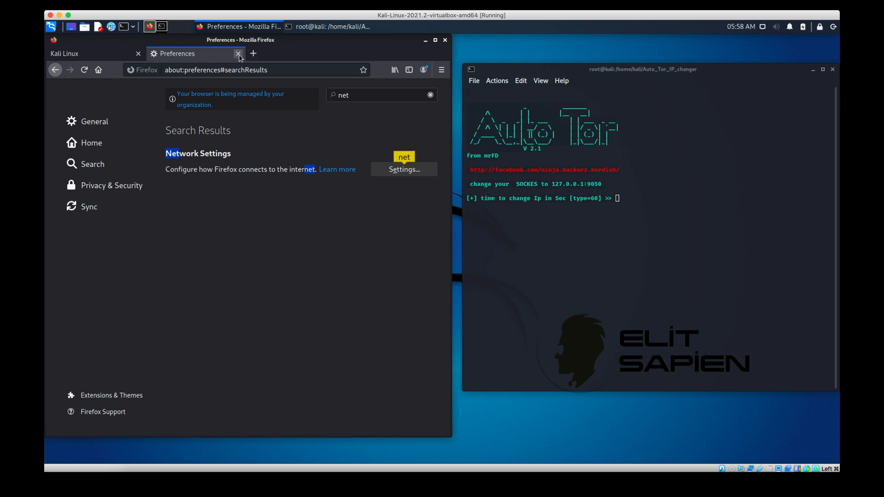
- Close Preferences, search 'ip adresim' and open the ip-adresim.net result
left_click(238, 53)
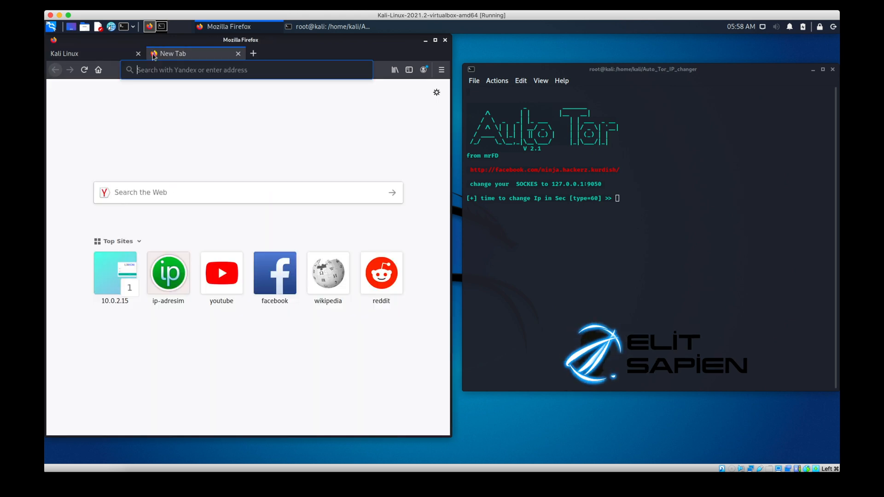
type("ip")
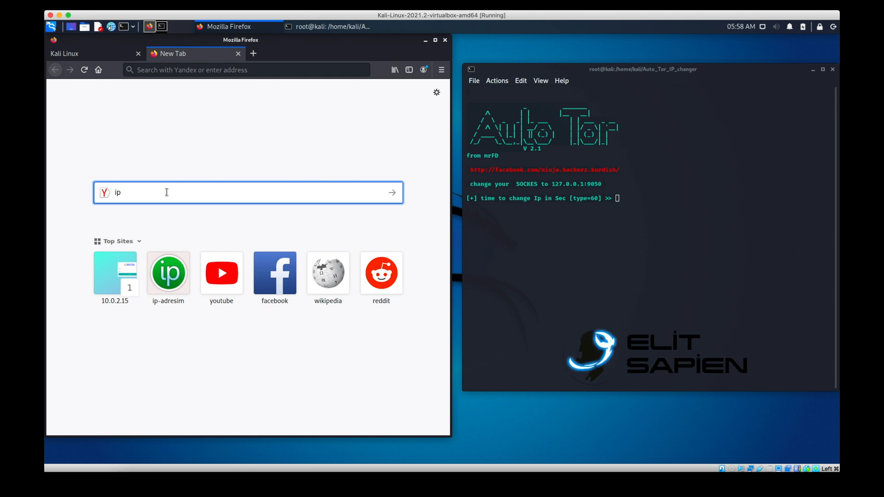
type("adresim")
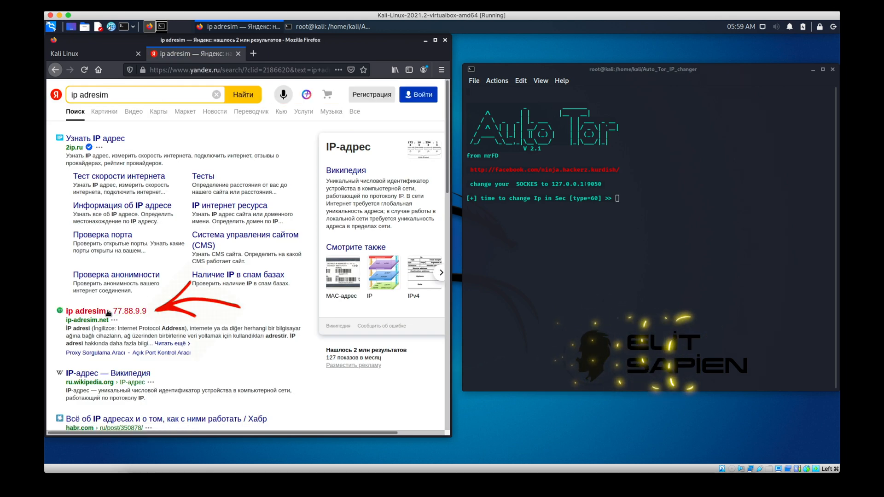
left_click(86, 311)
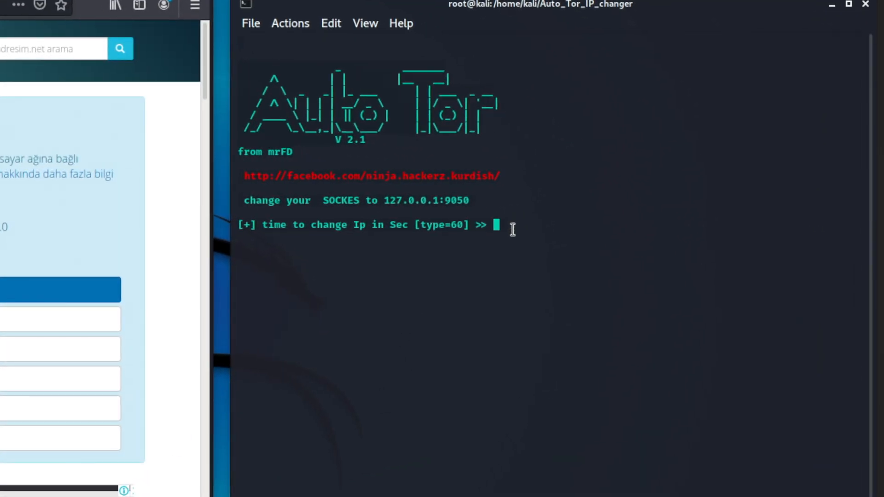
- Enter a 60-second interval and 100 IP changes at the Auto Tor prompts
type("60")
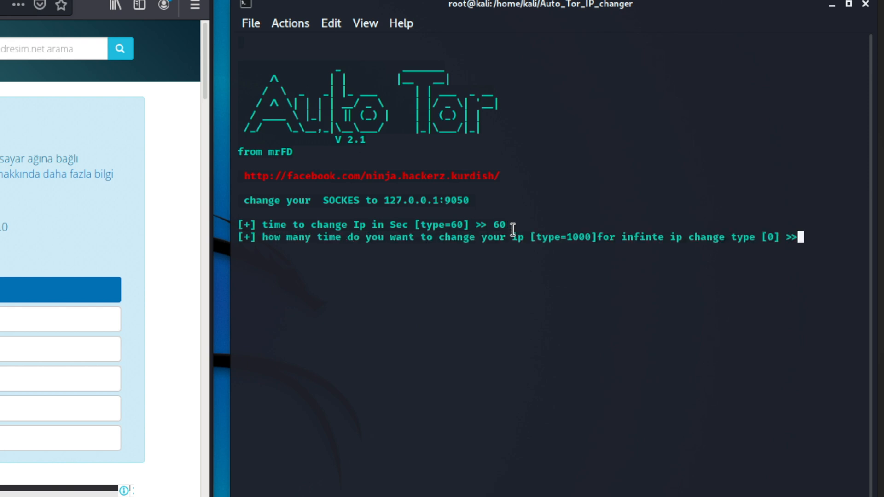
type("100")
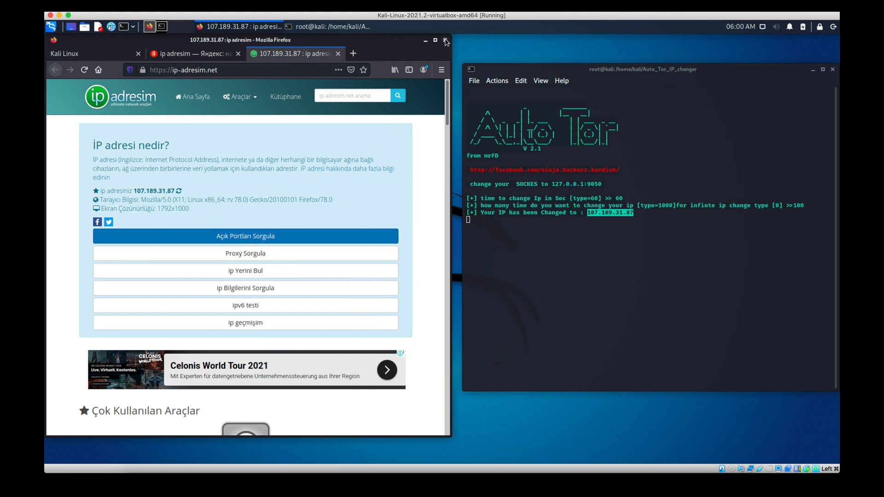
- Close Firefox with all three tabs, then close the Auto Tor terminal
left_click(445, 41)
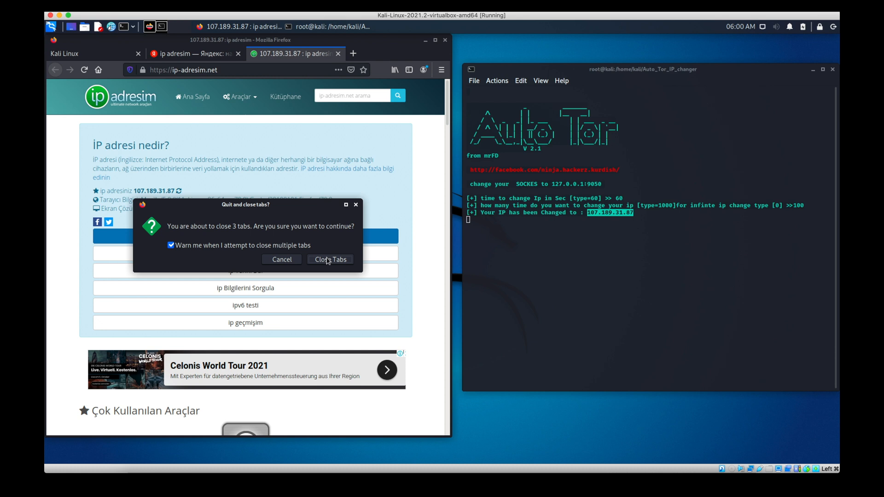
left_click(329, 259)
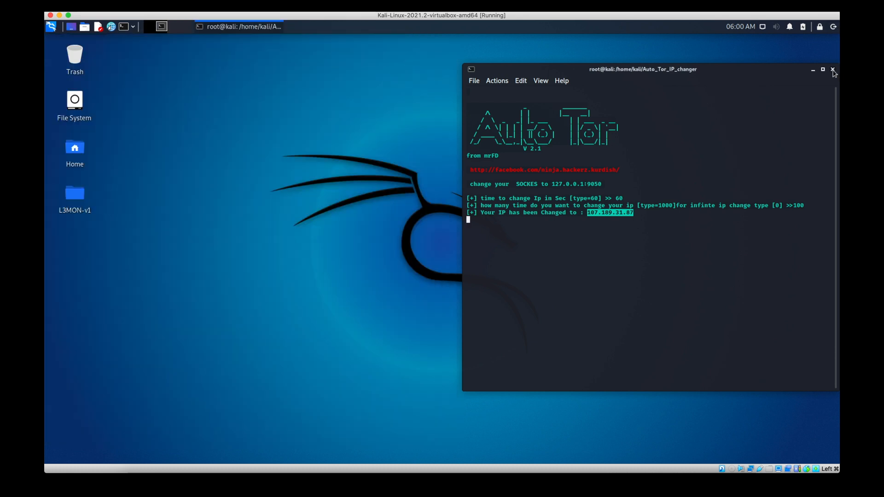
left_click(833, 70)
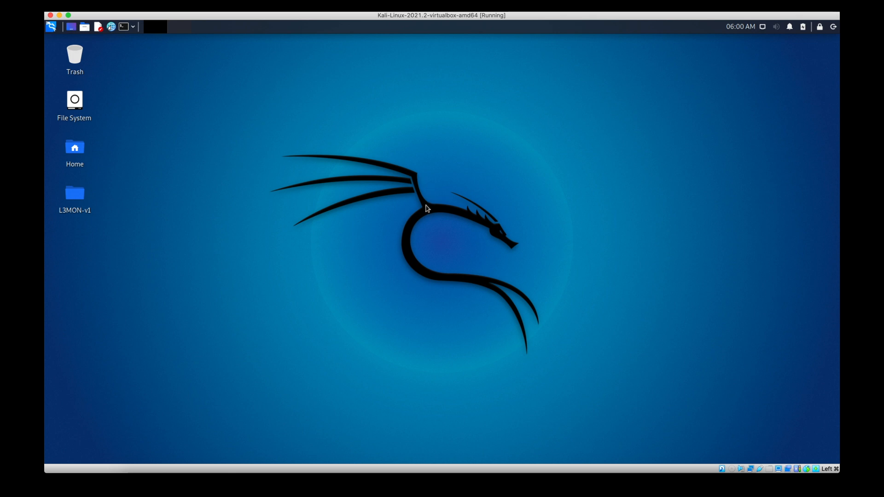